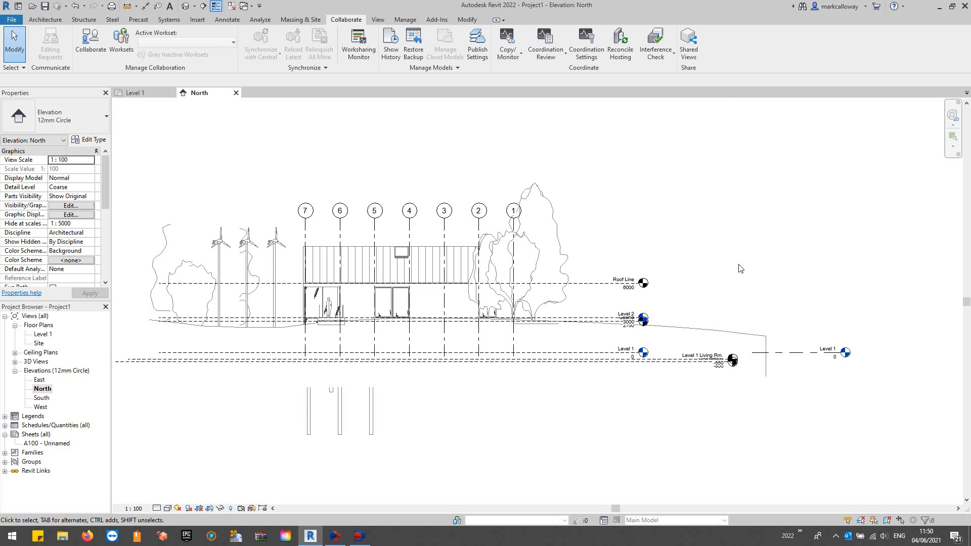
mouse_move(447, 280)
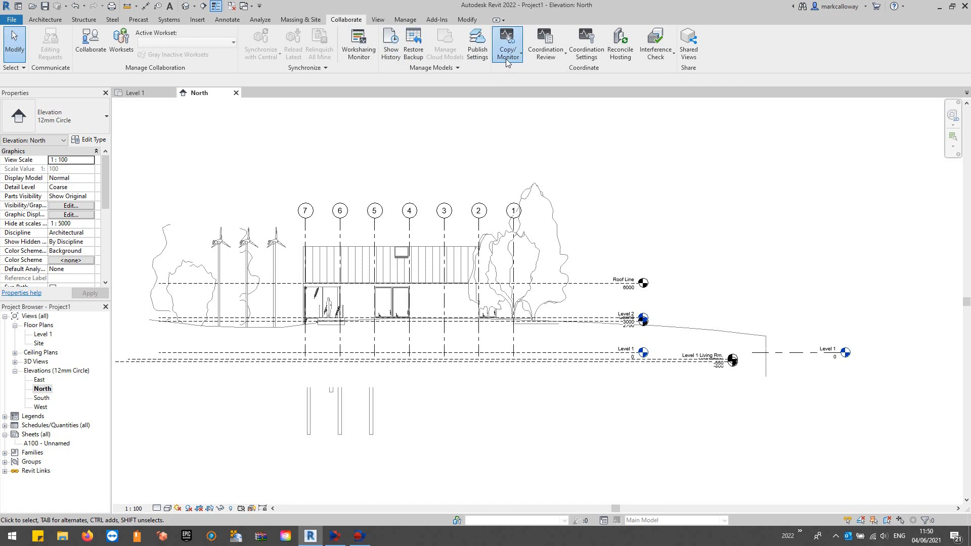
Step: Start Copy/Monitor with Select Link and pick the linked sample project model as the source
click(507, 43)
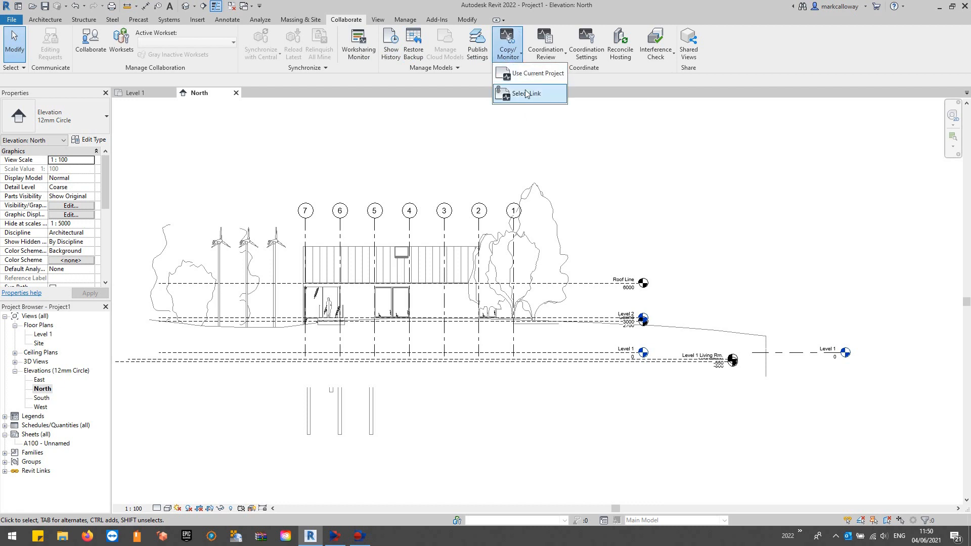
mouse_move(539, 100)
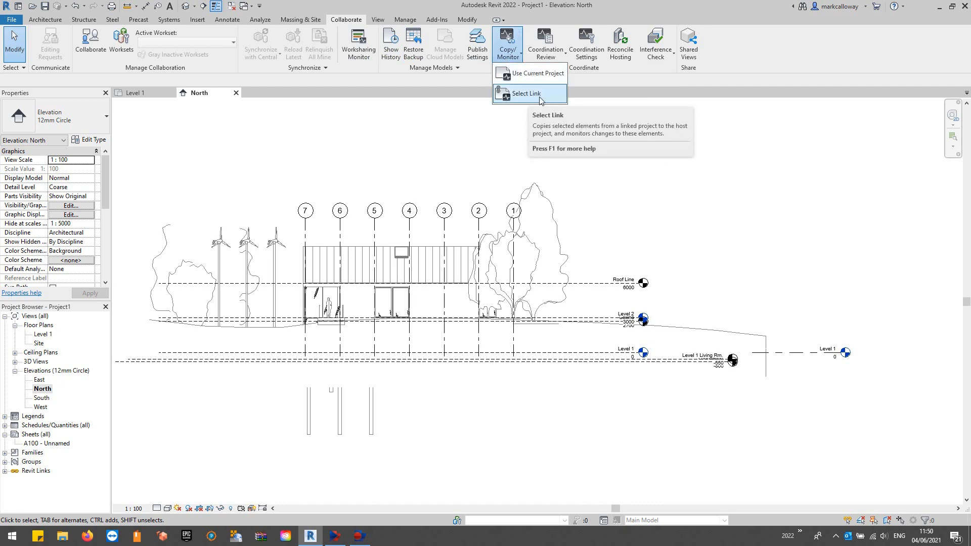
click(526, 93)
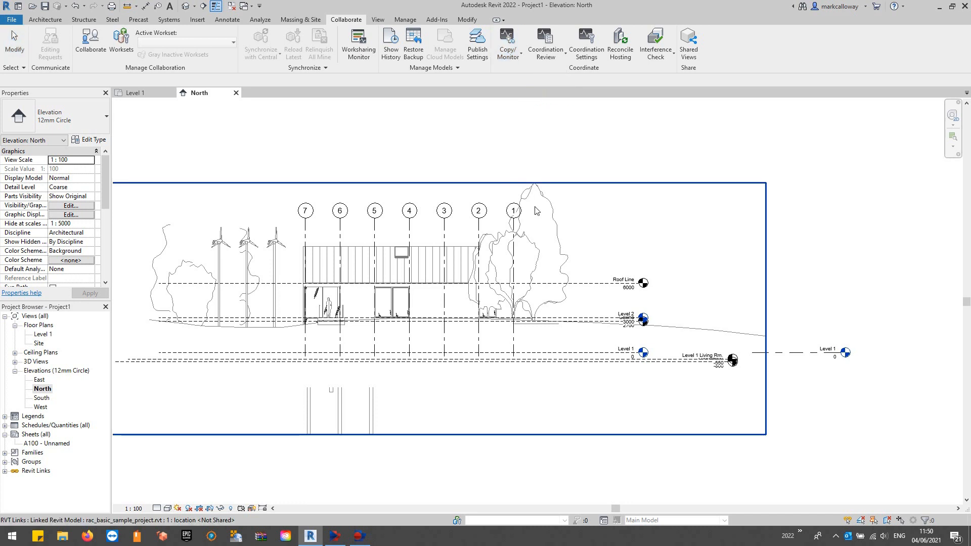
click(507, 44)
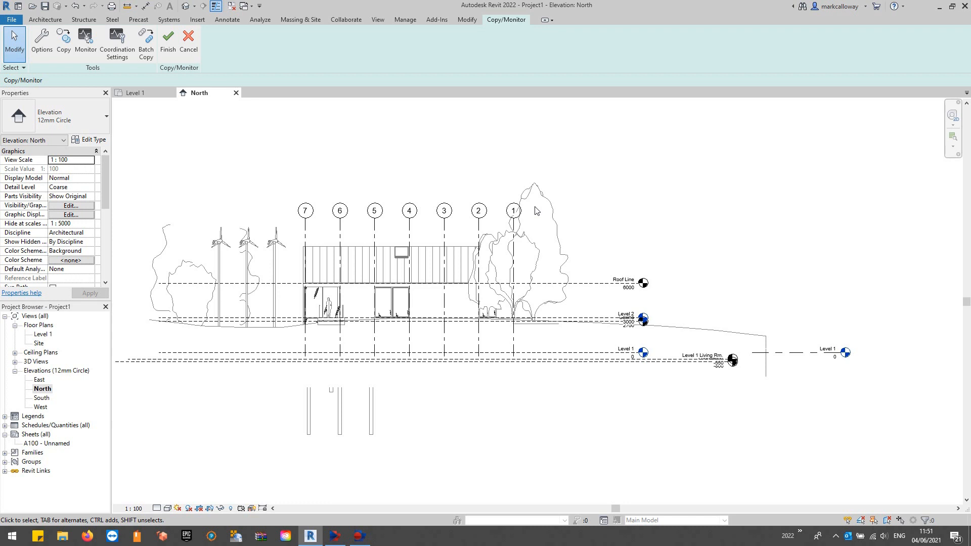
mouse_move(85, 44)
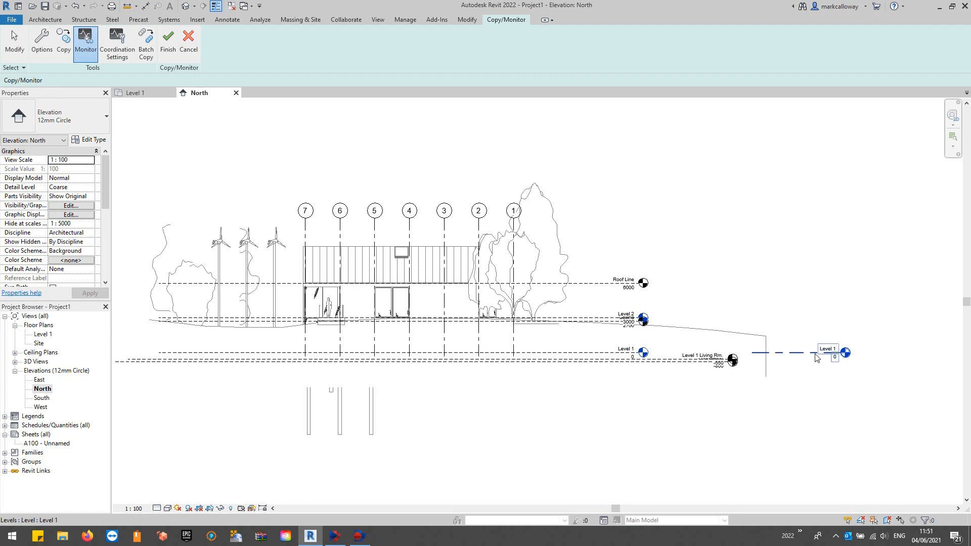
mouse_move(814, 357)
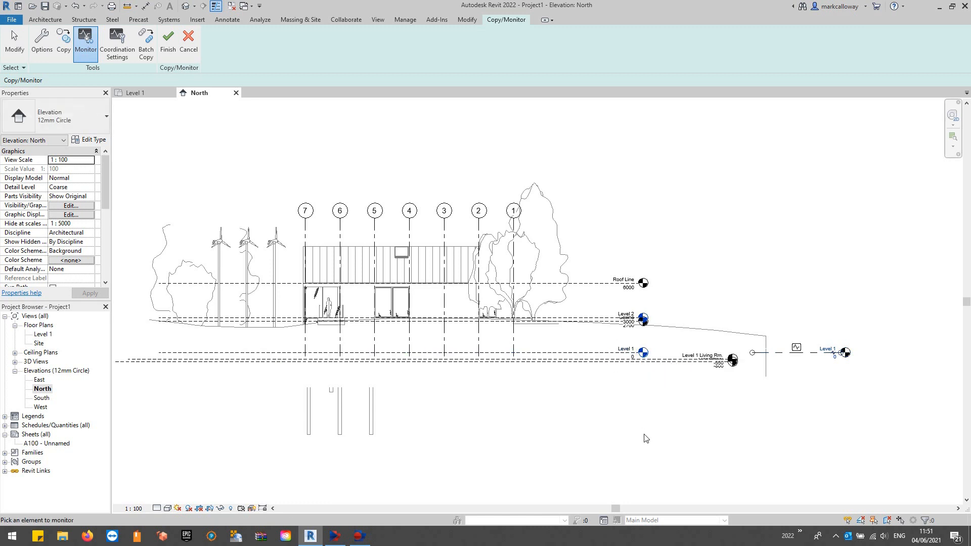
mouse_move(813, 349)
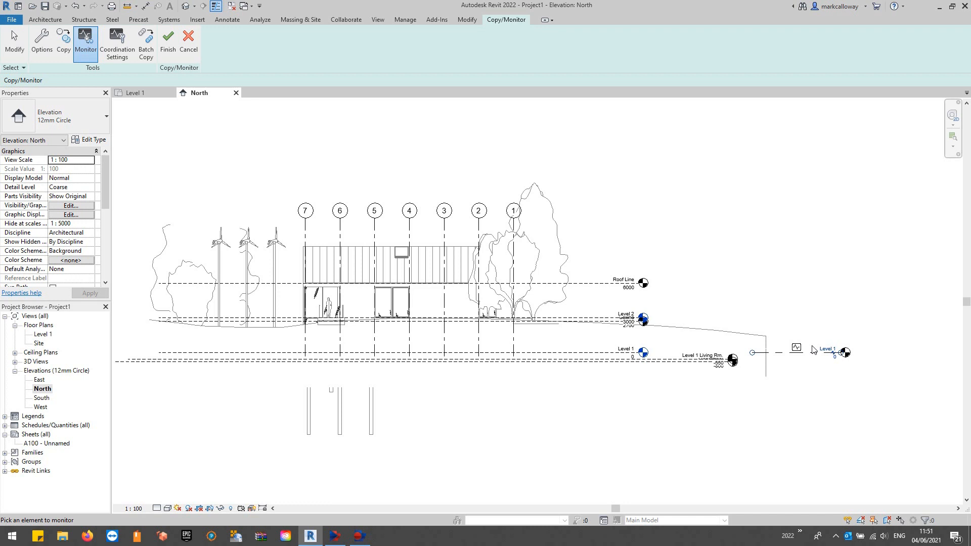
mouse_move(93, 70)
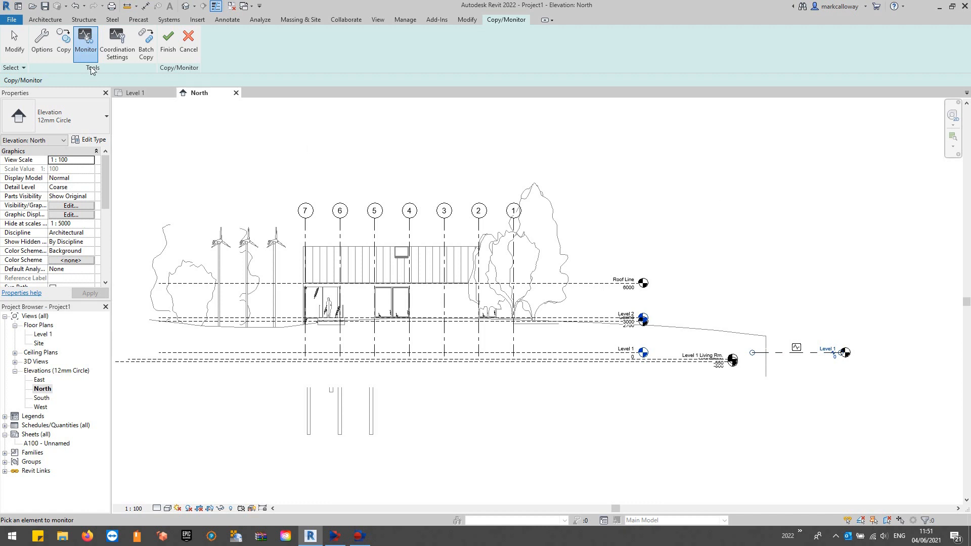
Step: Activate Copy on the Copy/Monitor ribbon and zoom in toward the linked Level 2
click(63, 40)
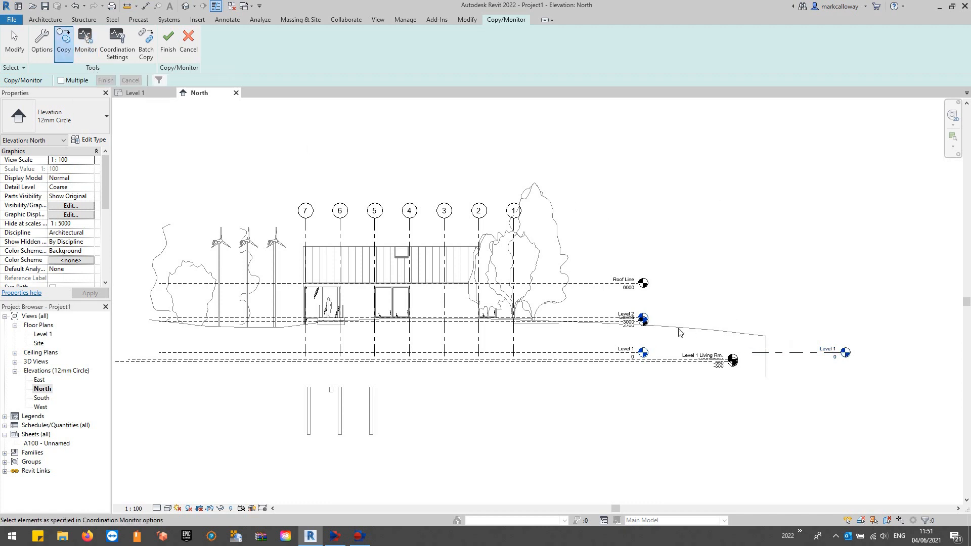
scroll(up, 3)
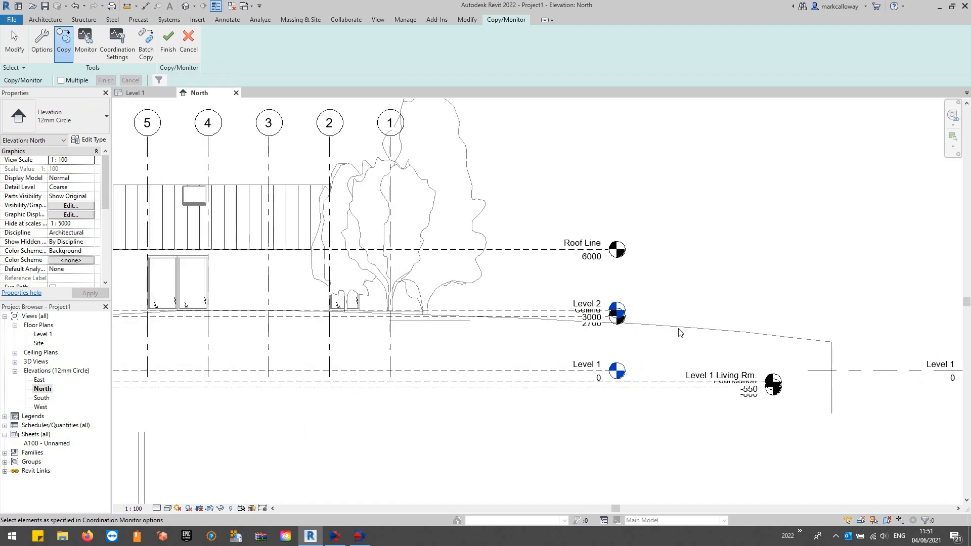
mouse_move(529, 306)
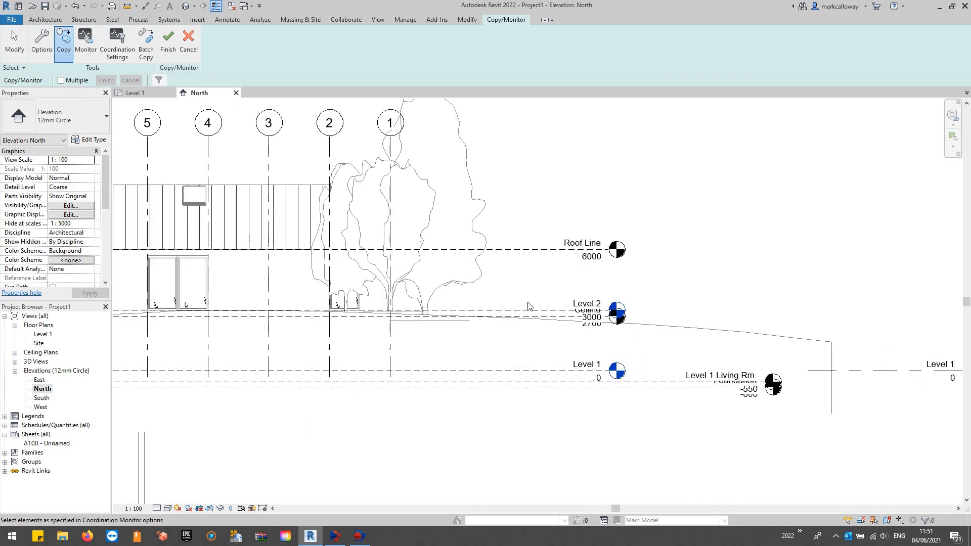
mouse_move(536, 307)
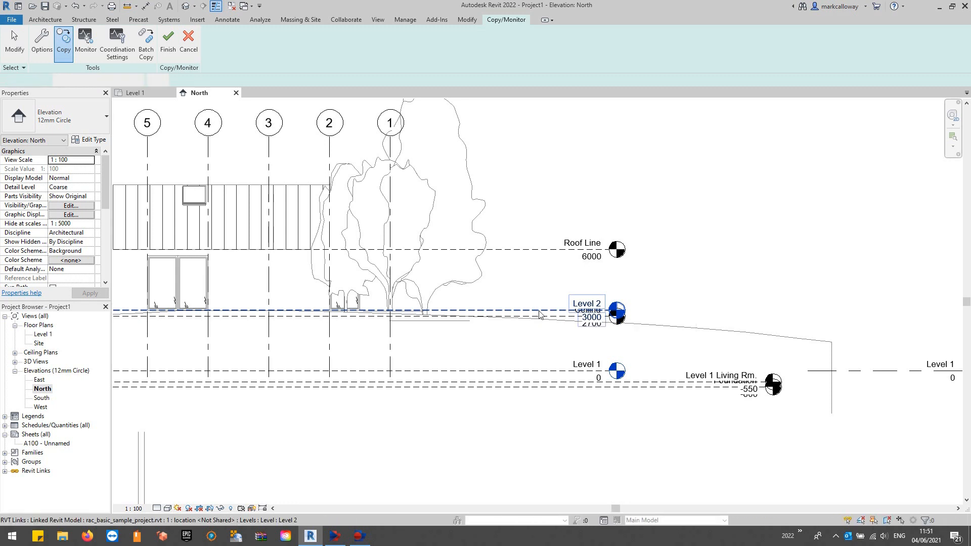
mouse_move(542, 314)
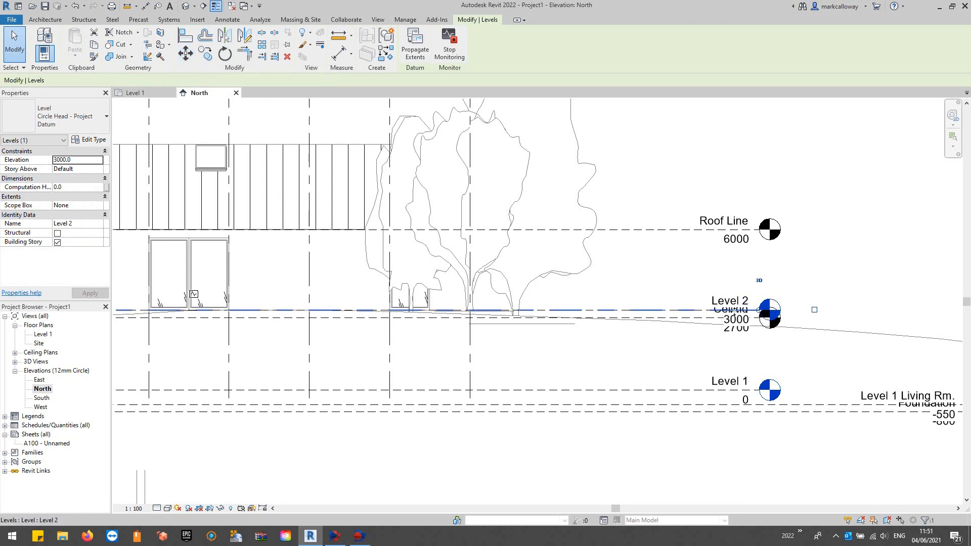
mouse_move(759, 315)
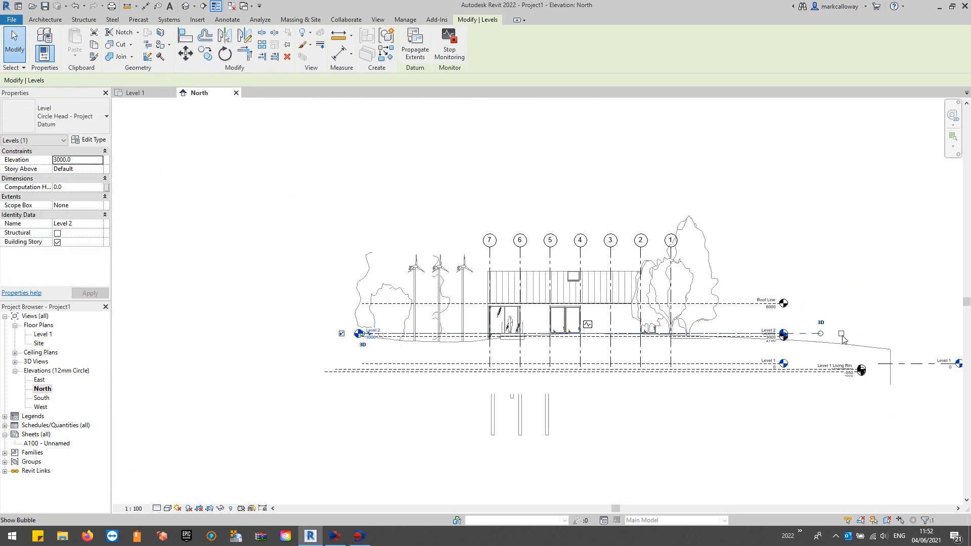
scroll(up, 3)
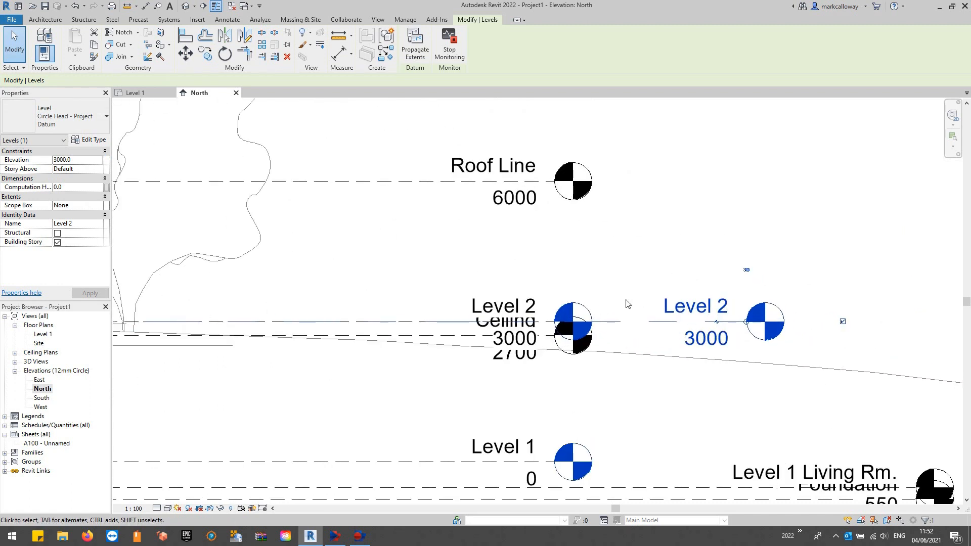
scroll(down, 3)
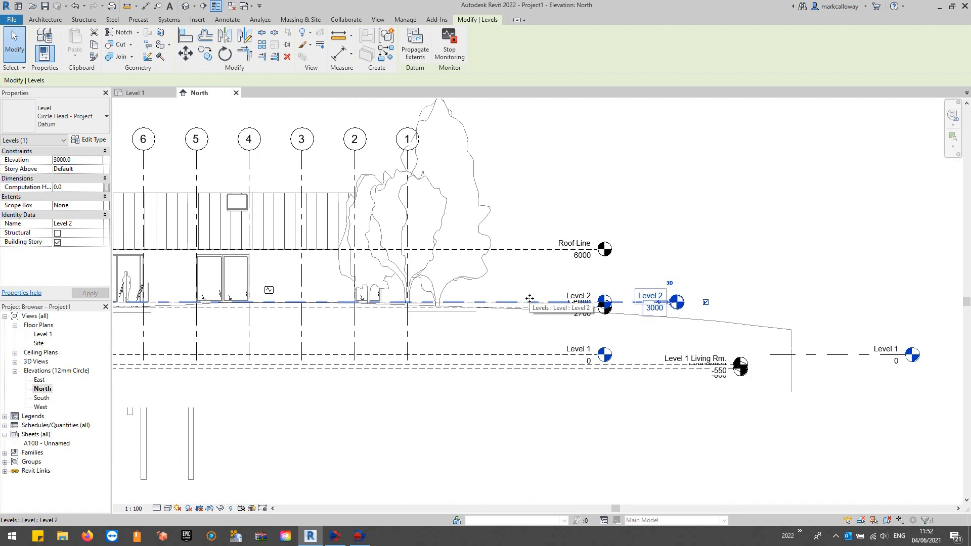
click(751, 226)
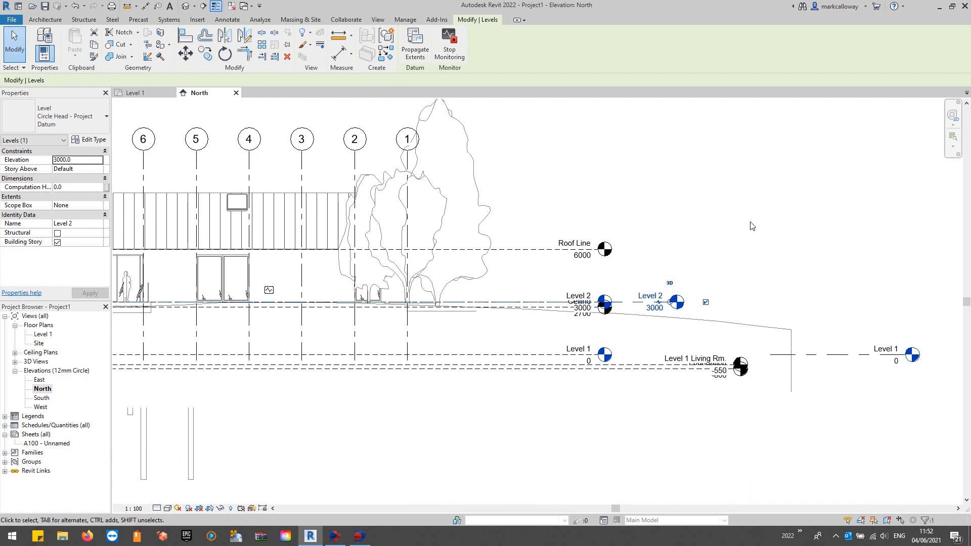